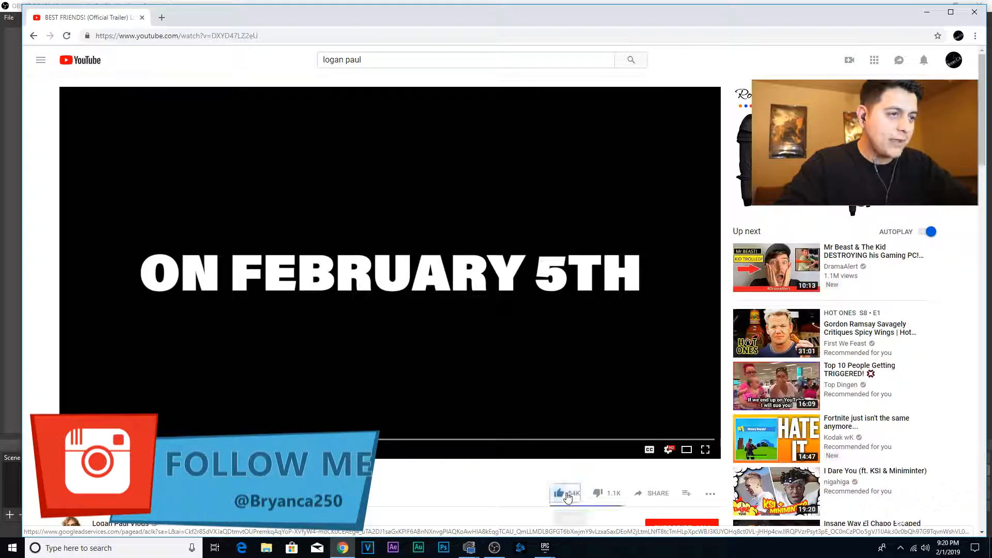
# - Like the Logan Paul 'BEST FRIENDS!' trailer and play it in fullscreen
pyautogui.click(559, 493)
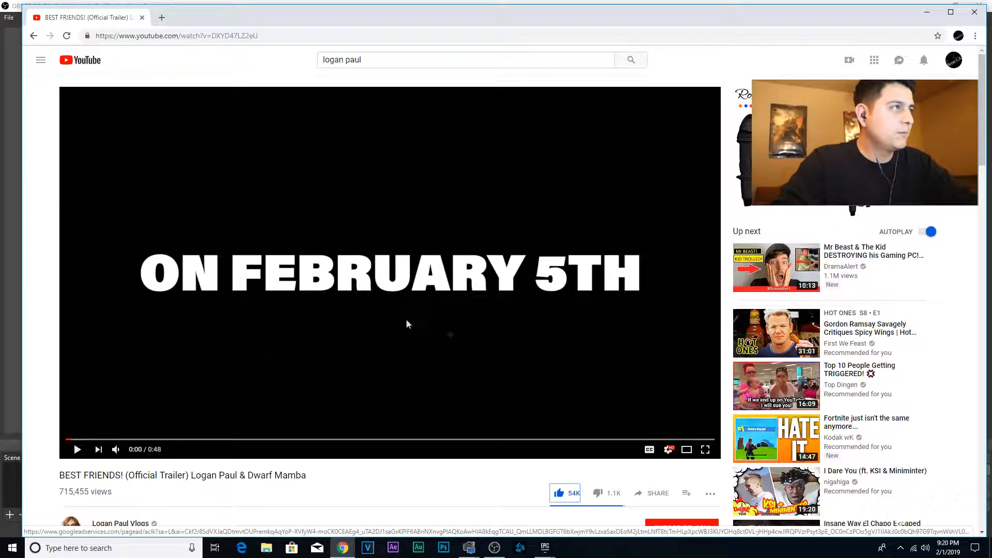
pyautogui.click(704, 449)
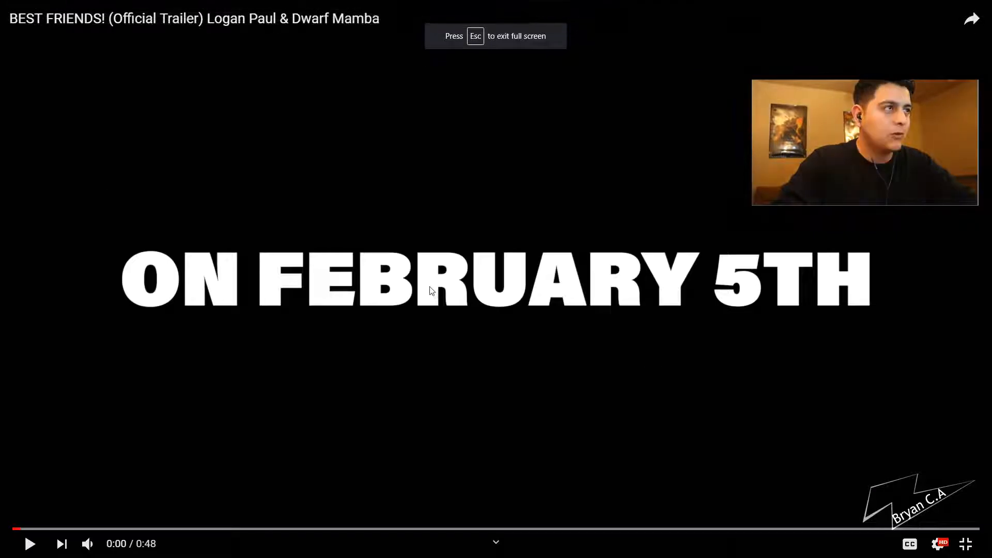
pyautogui.click(29, 542)
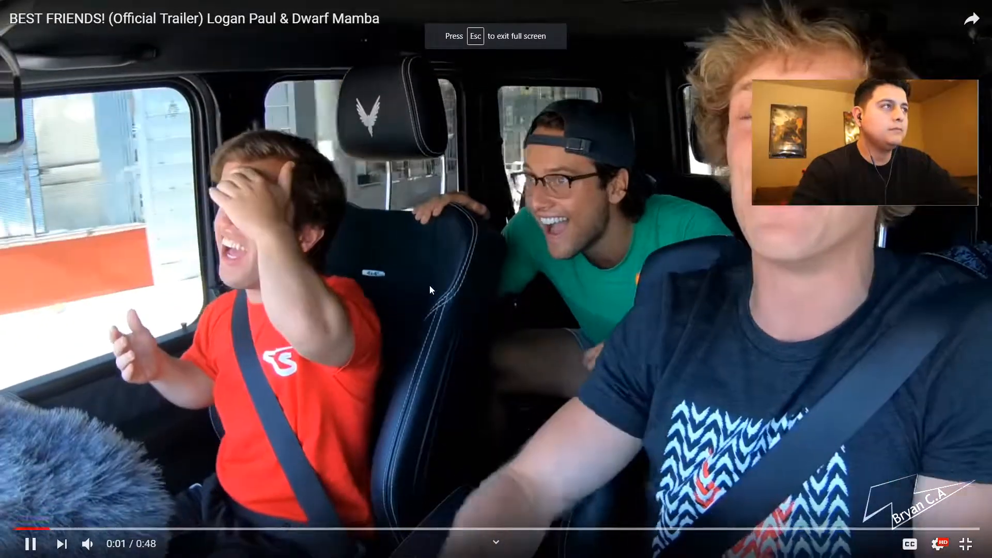